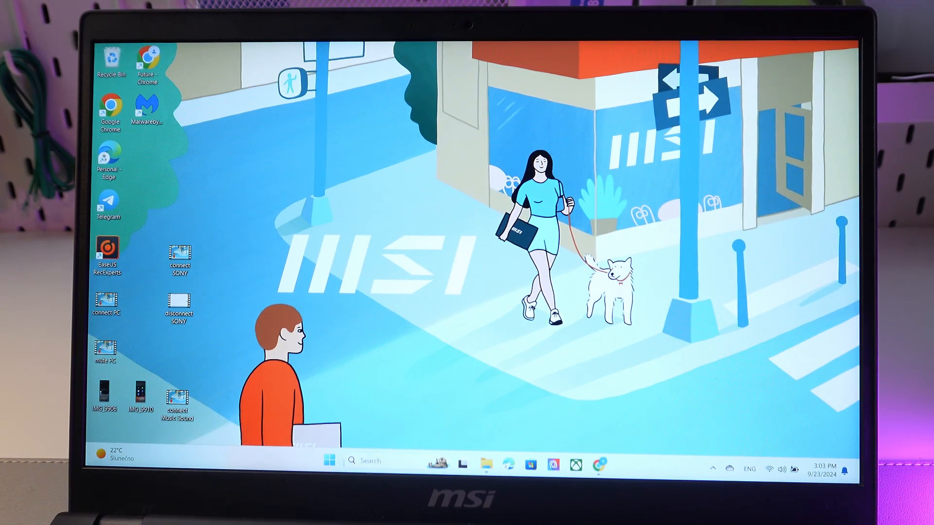
# - Open the Start menu from the taskbar
pyautogui.click(329, 461)
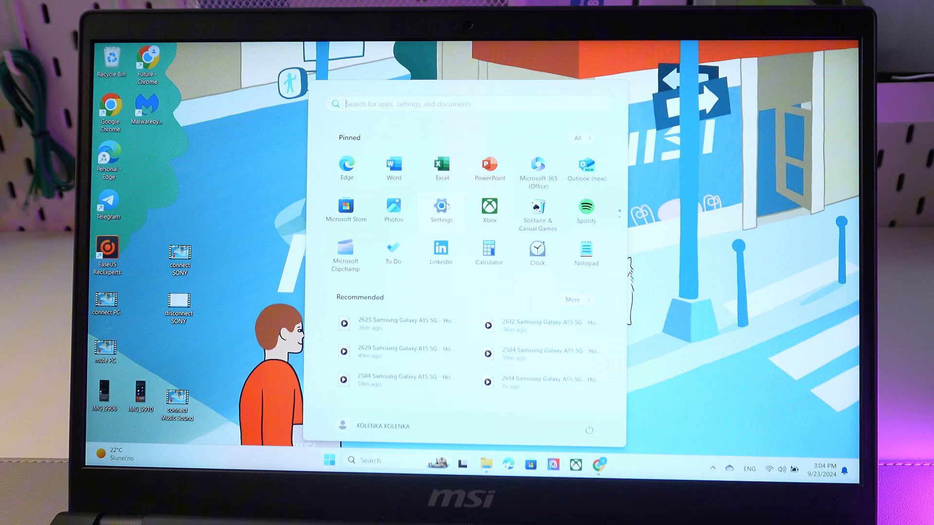
# - Open Settings > Bluetooth & devices, turn Bluetooth on, and start Add device
pyautogui.click(441, 208)
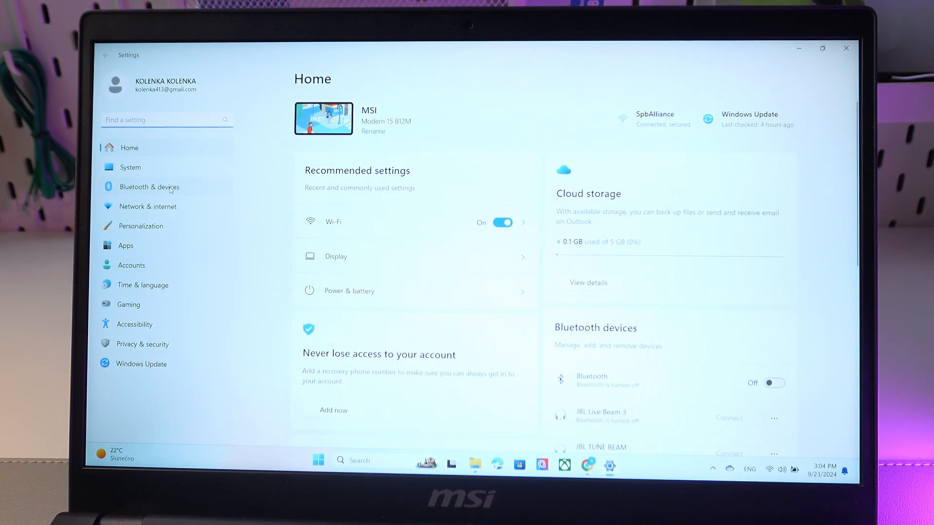
pyautogui.click(149, 186)
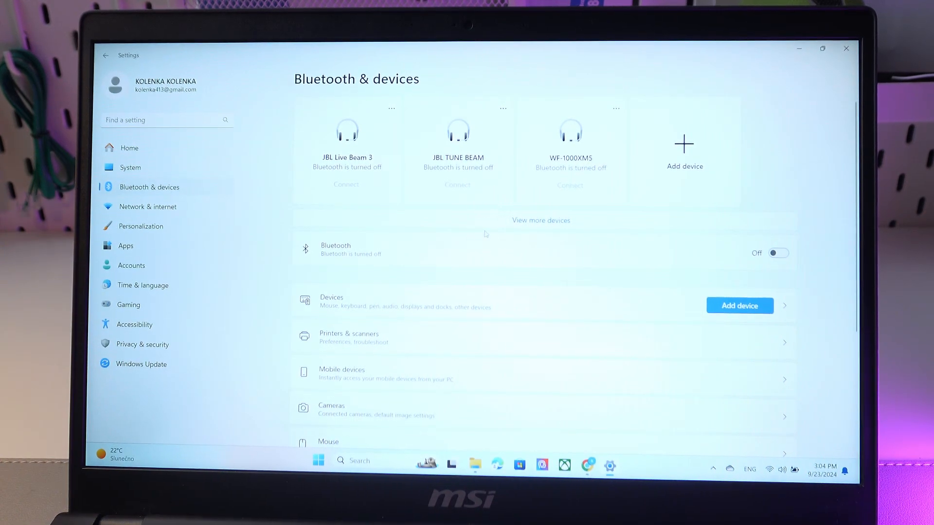
pyautogui.click(778, 253)
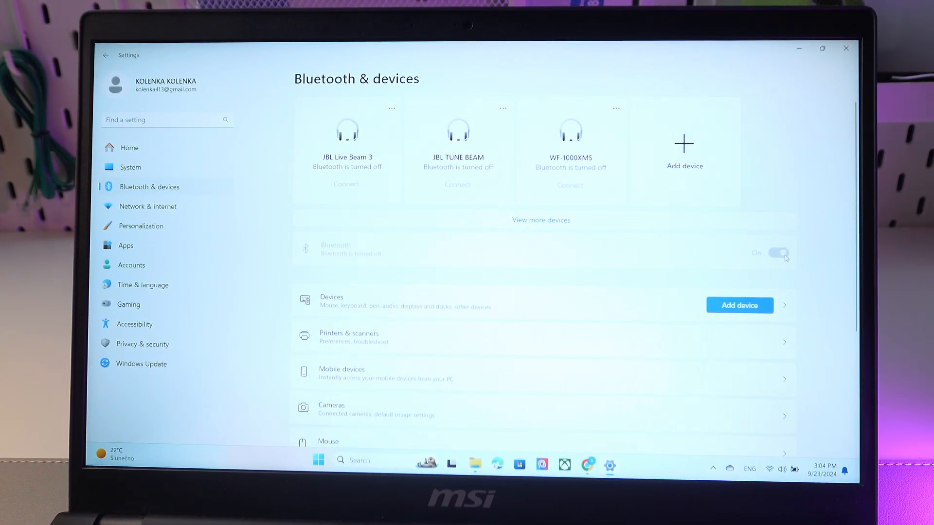
pyautogui.click(777, 252)
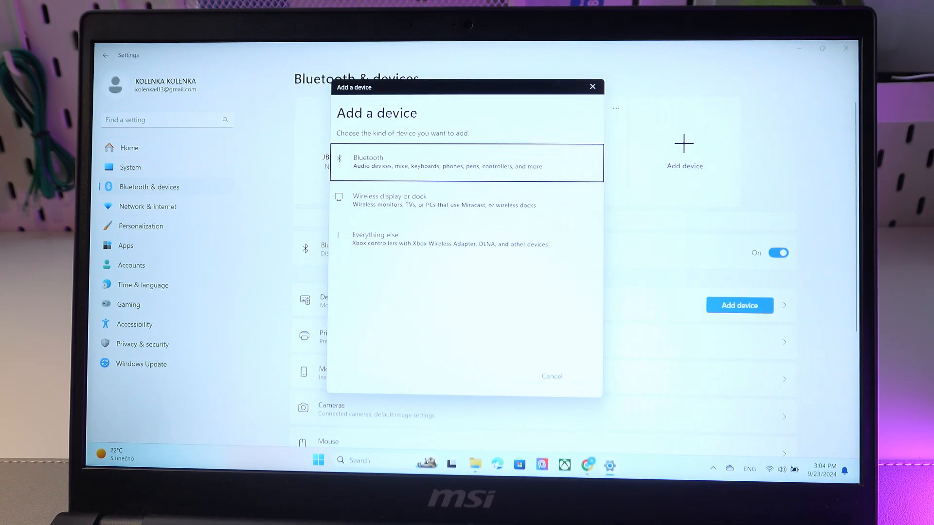
# - Choose Bluetooth as the device type and wait for JBL Tune 520BT to appear
pyautogui.click(467, 162)
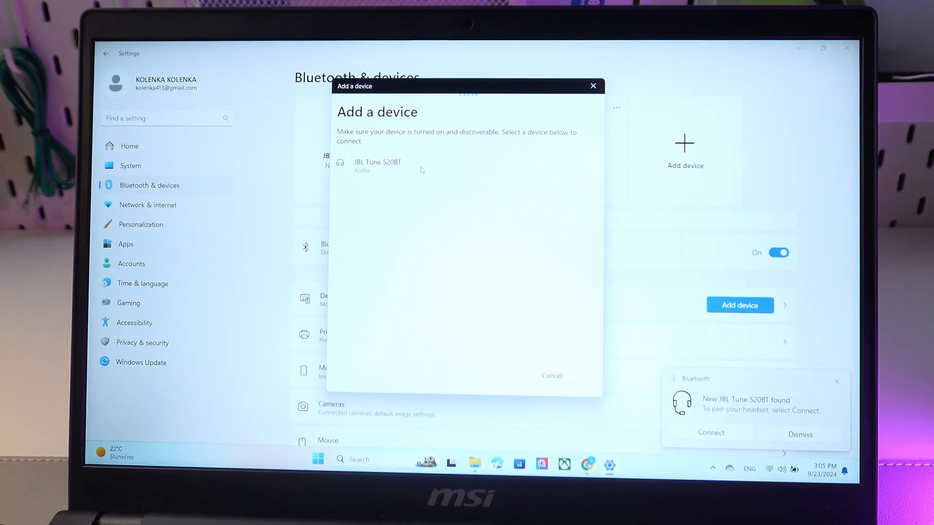
# - Pair JBL Tune 520BT and confirm it is connected in Quick Settings
pyautogui.click(377, 165)
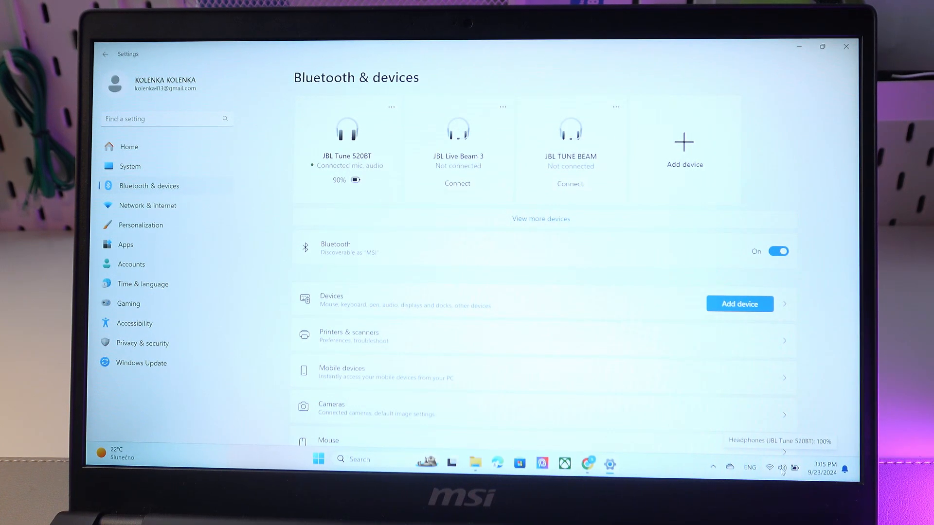
pyautogui.click(772, 467)
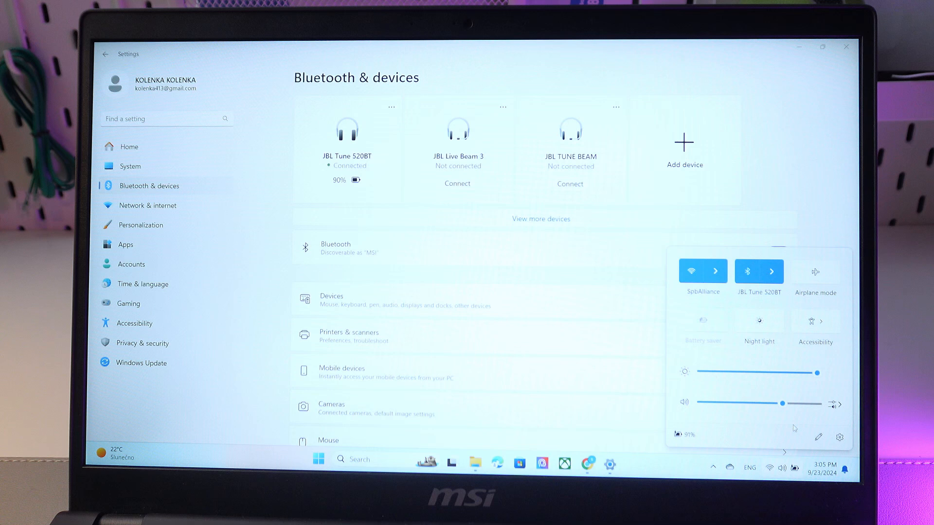